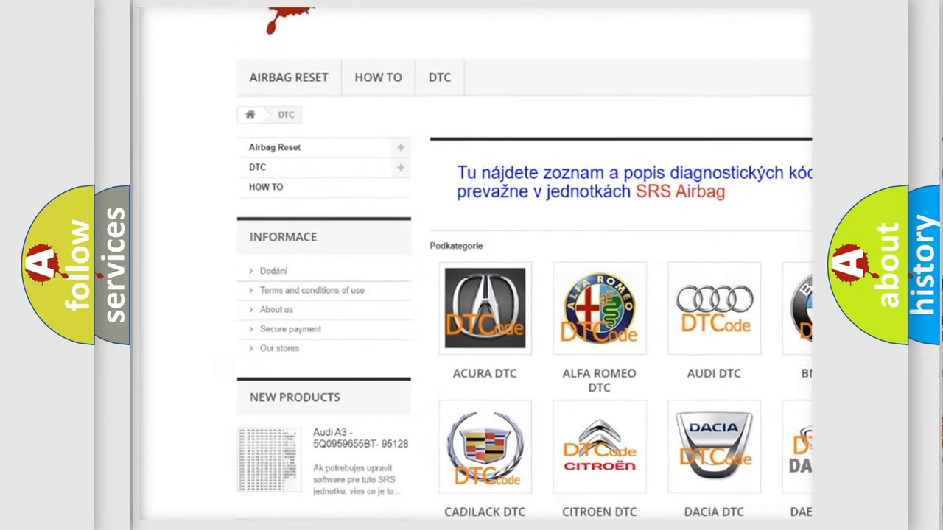
pyautogui.scroll(-3)
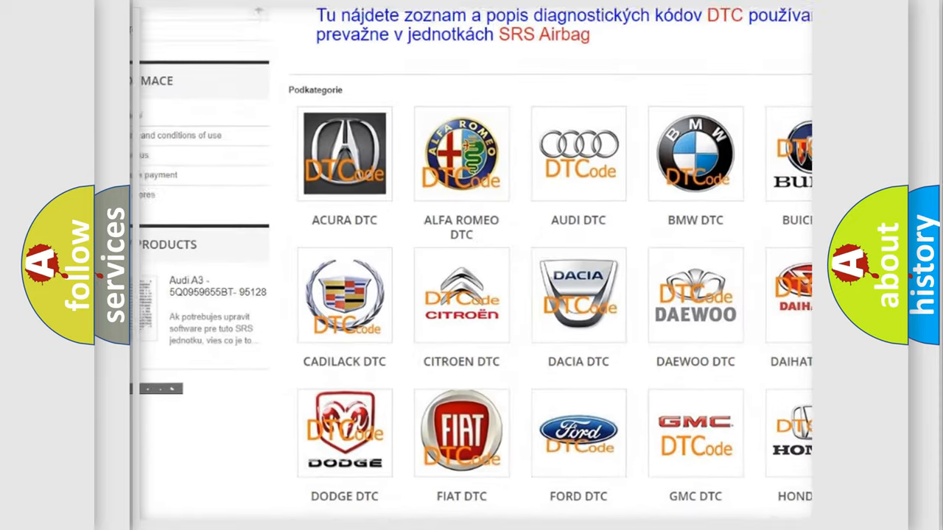
pyautogui.scroll(-3)
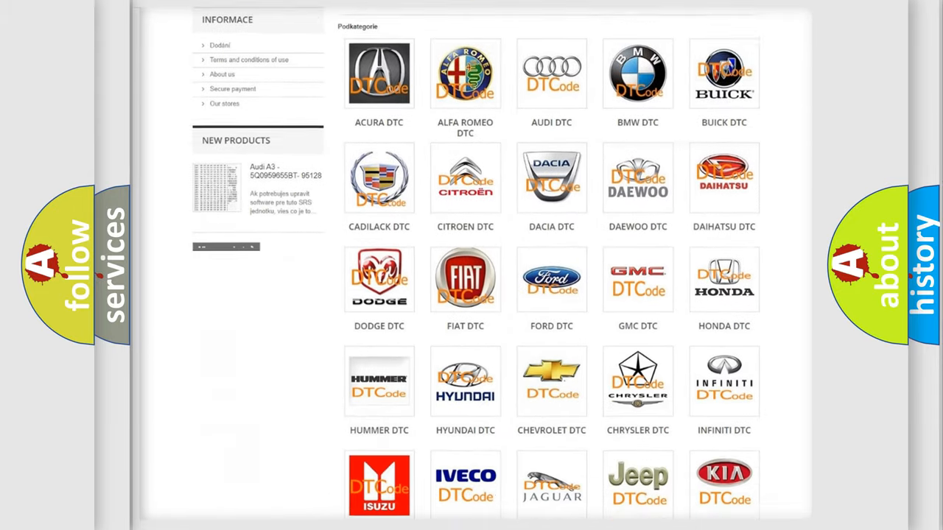
pyautogui.scroll(-3)
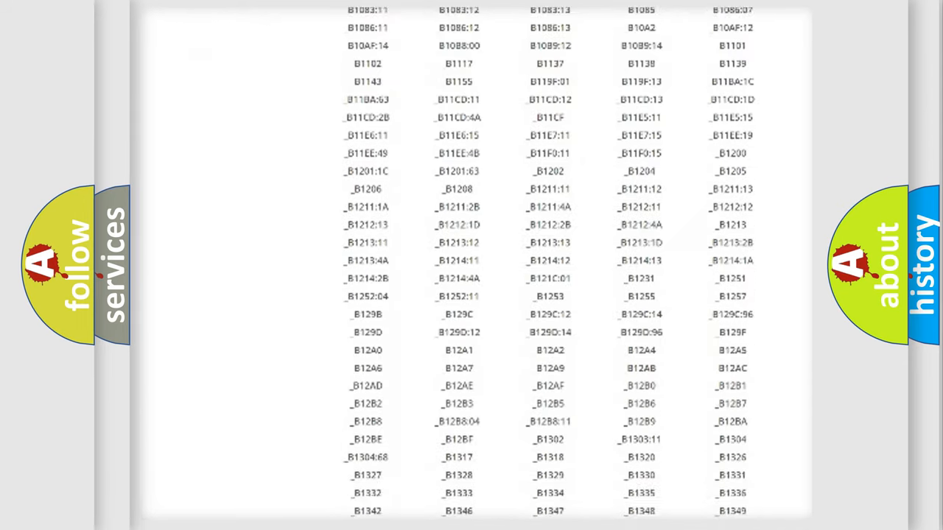
pyautogui.scroll(-3)
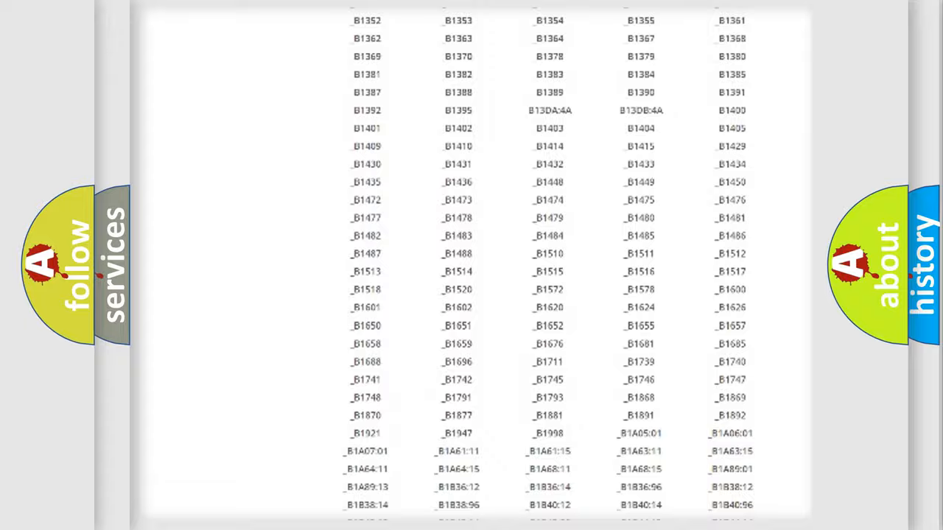